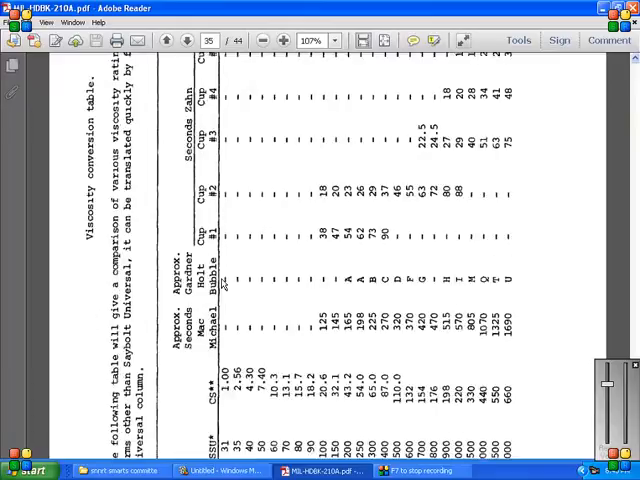
# - Scroll back and forth through the first viscosity conversion table on page 31
pyautogui.scroll(-3)
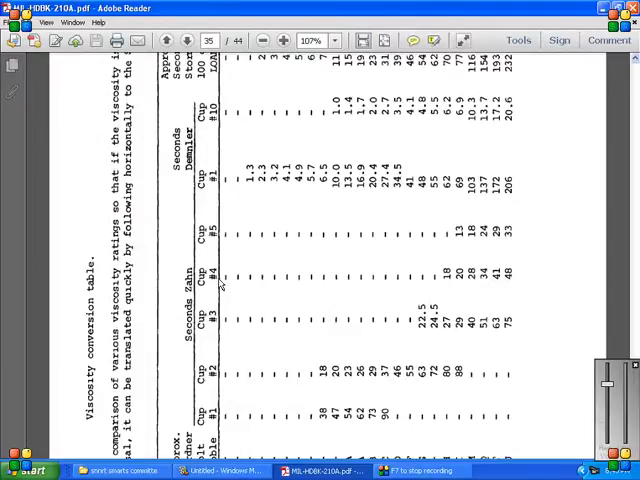
pyautogui.scroll(3)
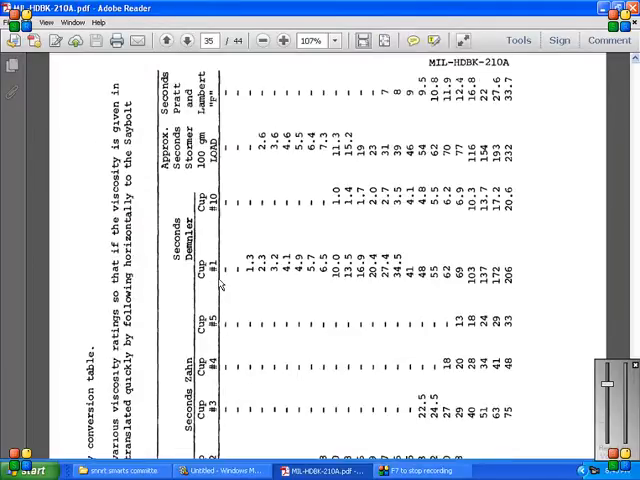
pyautogui.scroll(-3)
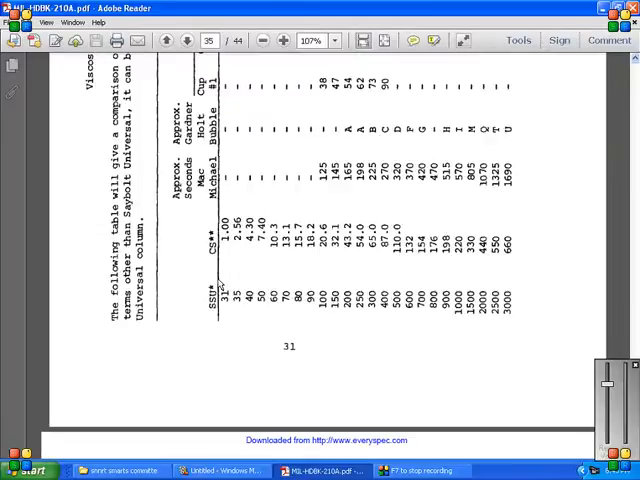
pyautogui.scroll(3)
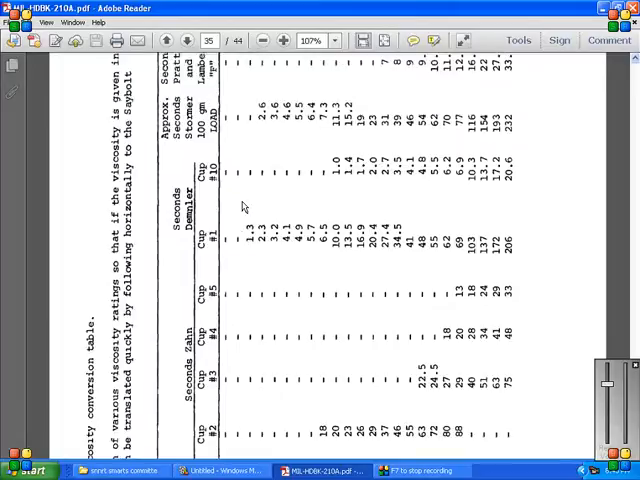
pyautogui.scroll(3)
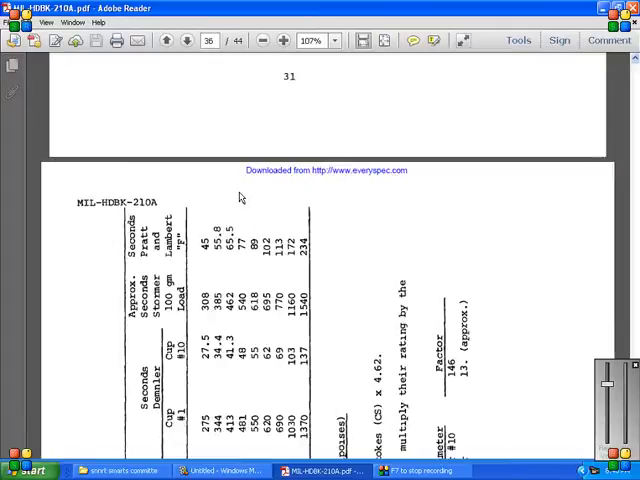
# - Scroll through the continued viscosity table to the PIPELINES petroleum pump pressure page
pyautogui.scroll(-3)
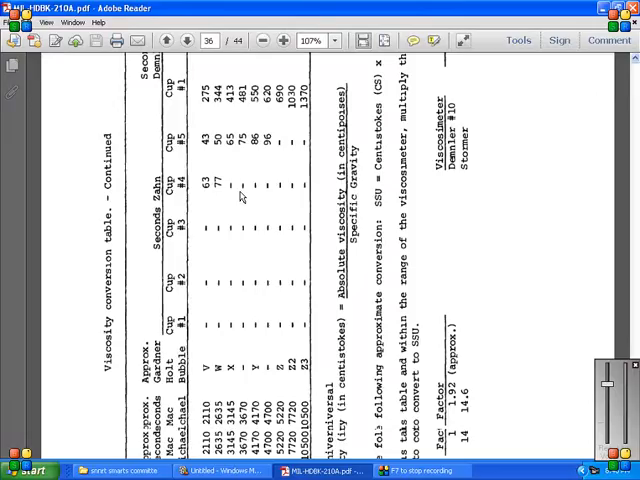
pyautogui.scroll(-3)
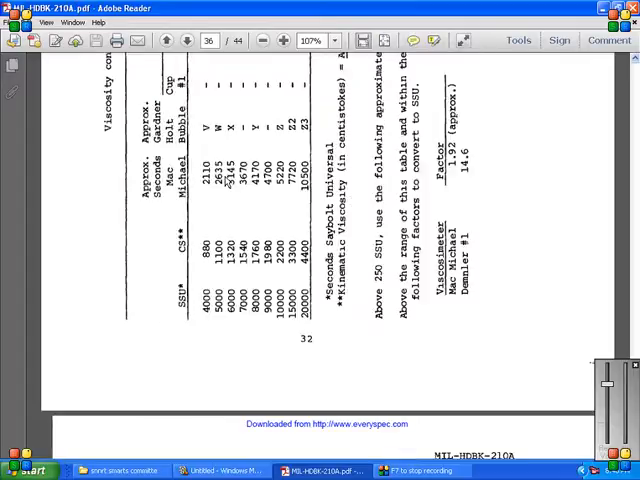
pyautogui.moveTo(348, 212)
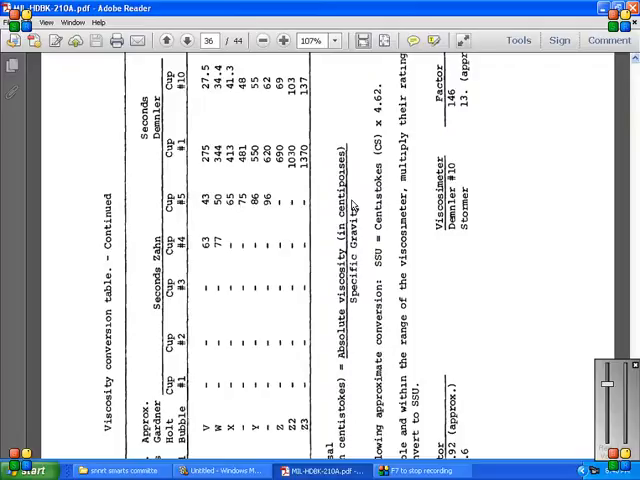
pyautogui.scroll(-3)
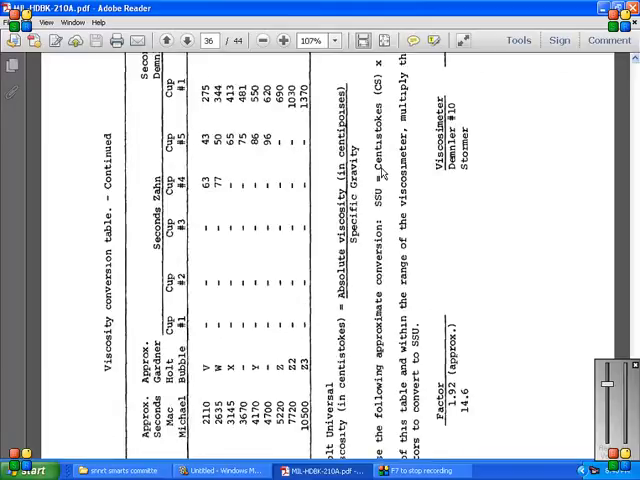
pyautogui.scroll(-3)
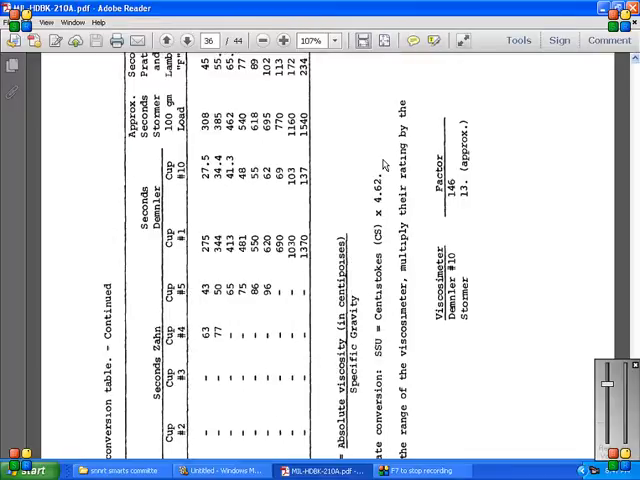
pyautogui.click(181, 40)
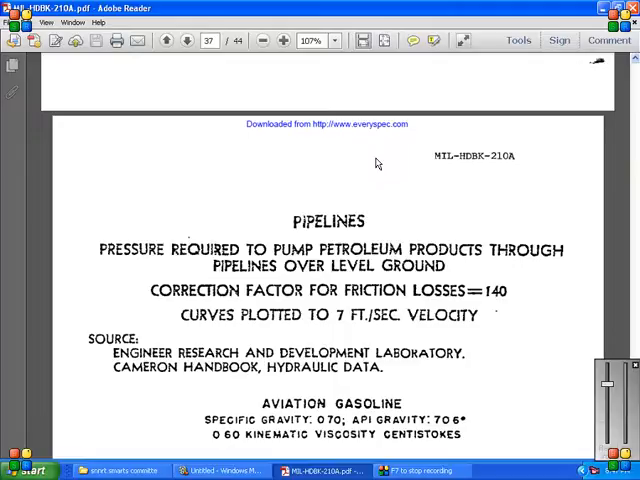
pyautogui.moveTo(298, 228)
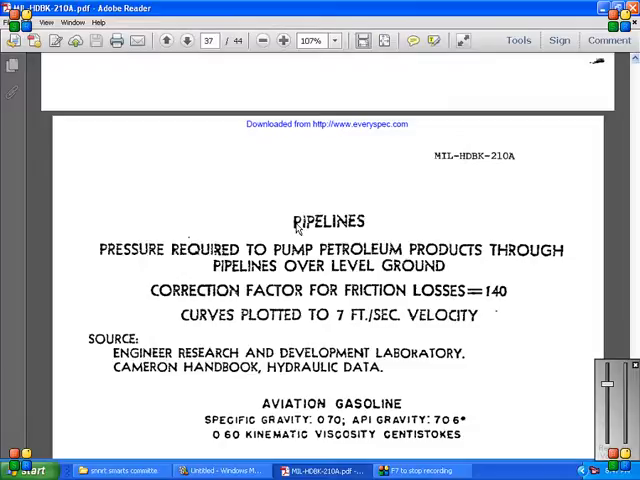
# - Scroll past the aviation gasoline pump-pressure chart to the NAVY SPECIAL chart
pyautogui.scroll(-3)
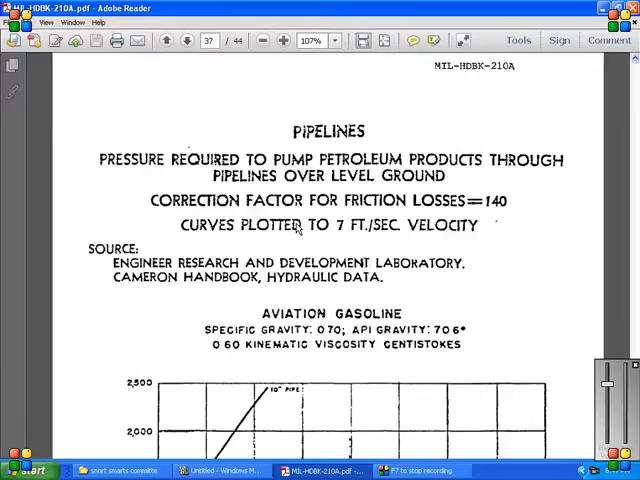
pyautogui.scroll(-3)
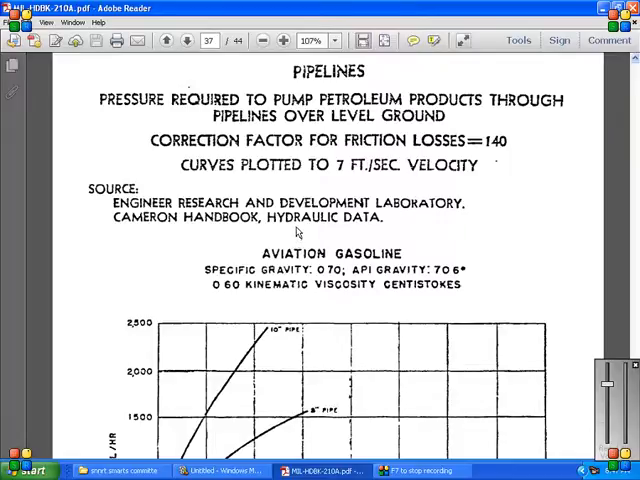
pyautogui.scroll(-3)
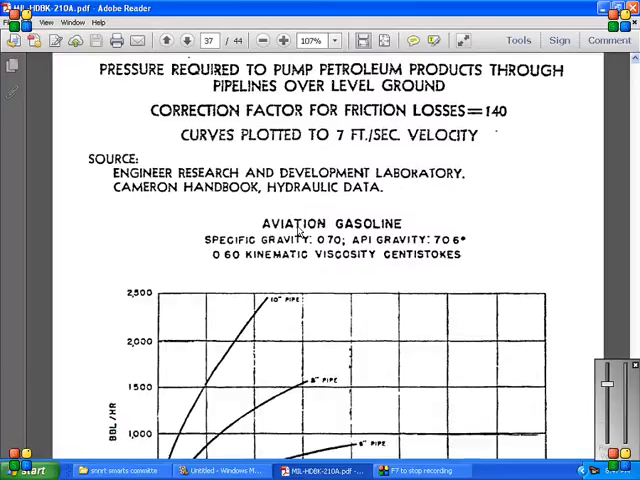
pyautogui.scroll(-3)
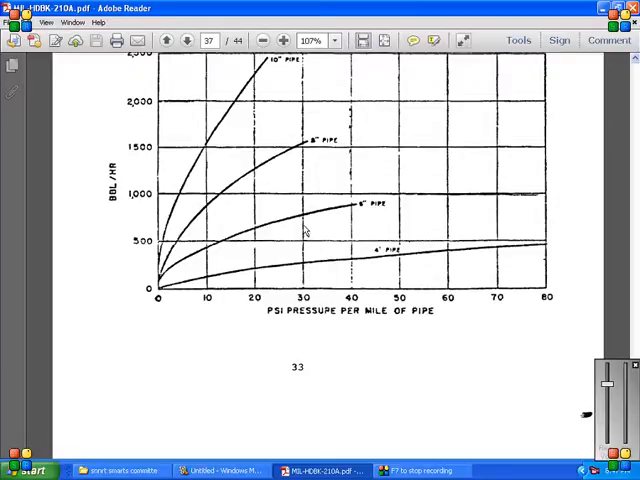
pyautogui.scroll(-3)
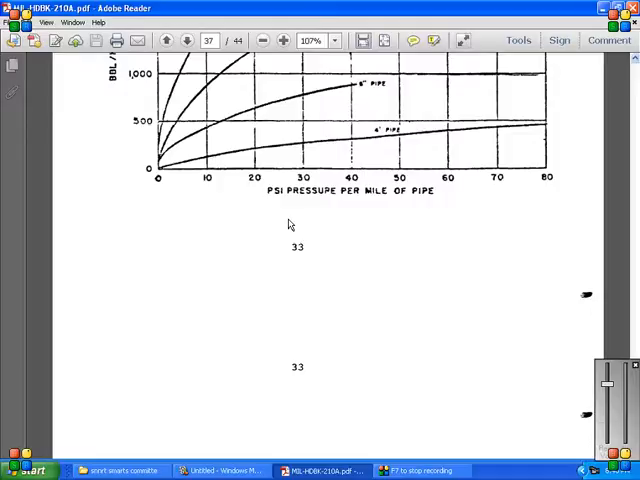
pyautogui.scroll(-3)
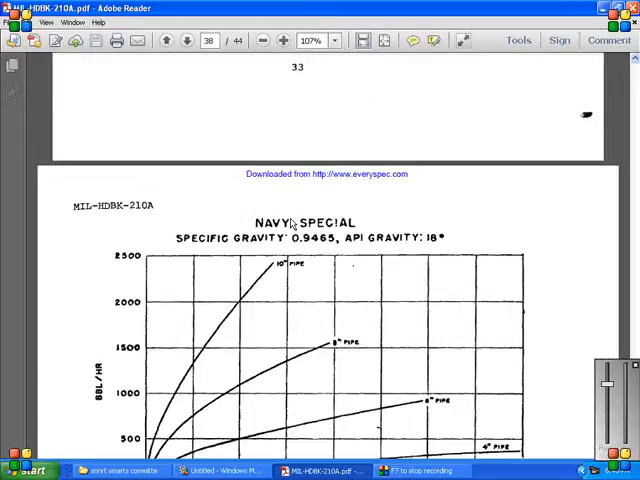
# - Scroll past the diesel fuel chart to the Gauging 55 Gallon Drums procedure page
pyautogui.scroll(-3)
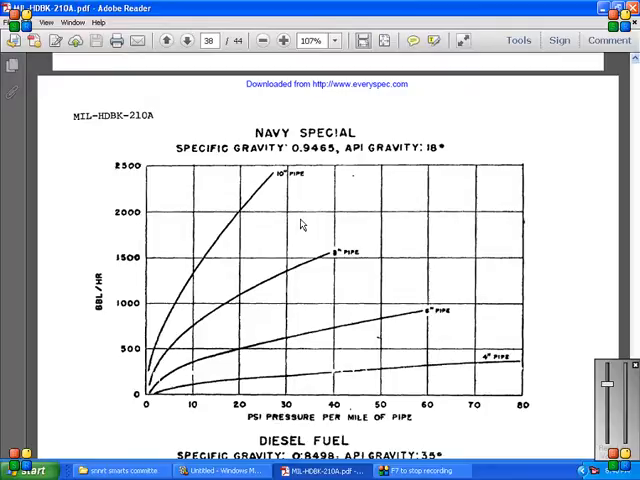
pyautogui.scroll(-3)
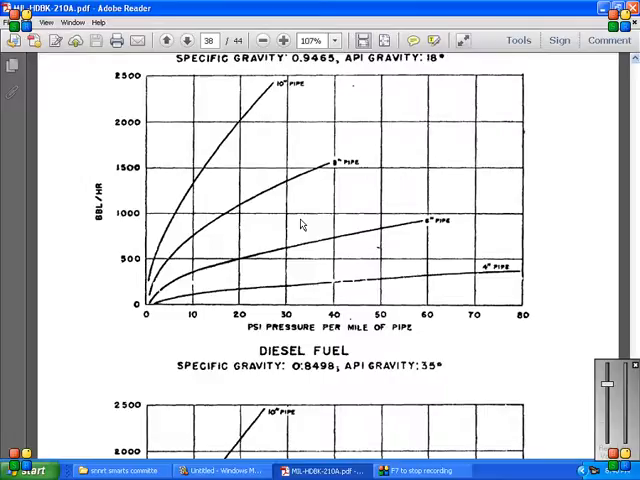
pyautogui.moveTo(312, 234)
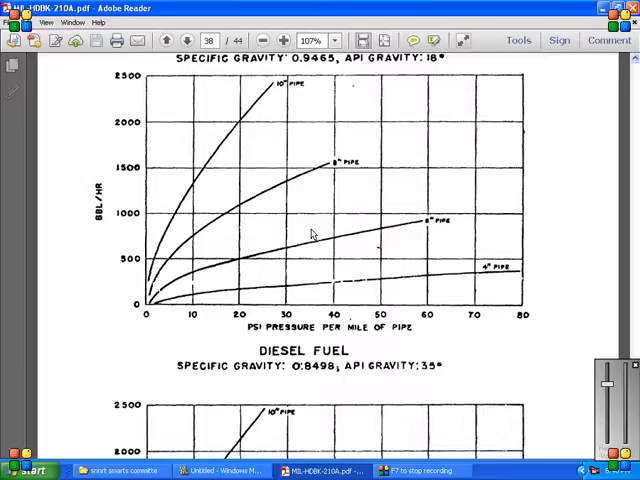
pyautogui.scroll(-3)
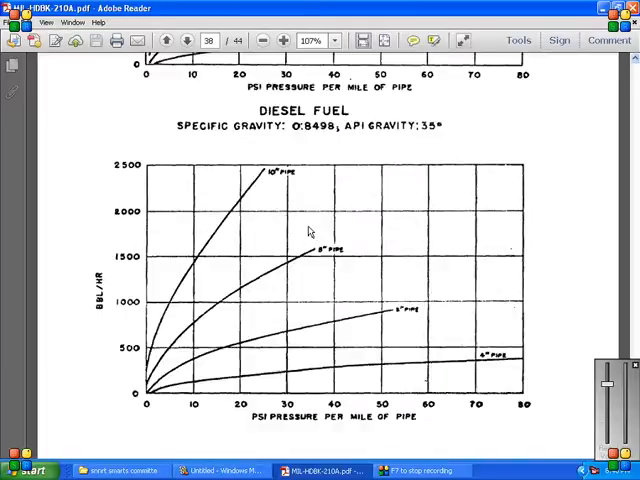
pyautogui.scroll(-3)
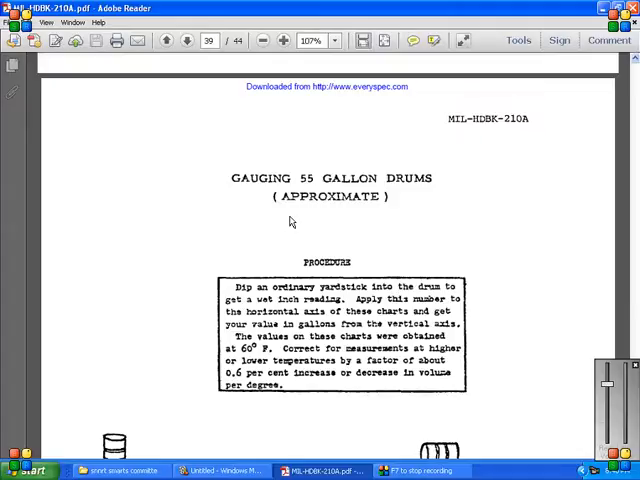
pyautogui.moveTo(286, 219)
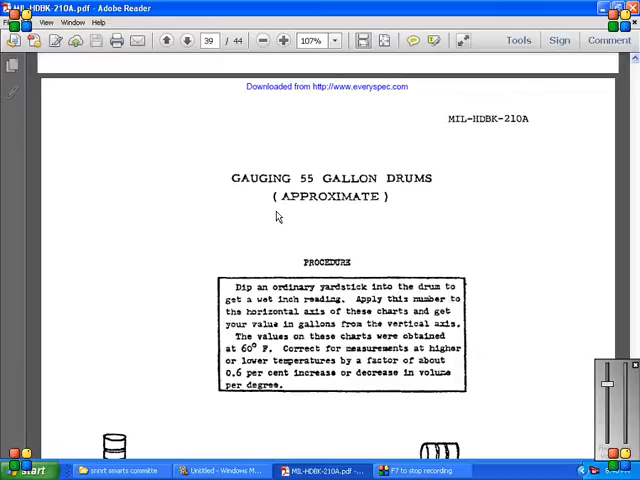
pyautogui.moveTo(250, 270)
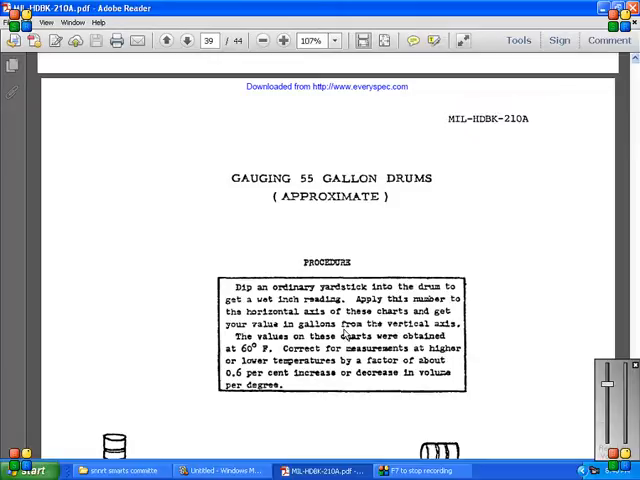
# - Scroll through the vertical and horizontal drum gauging charts to the Tank Capacity Diagram
pyautogui.scroll(-3)
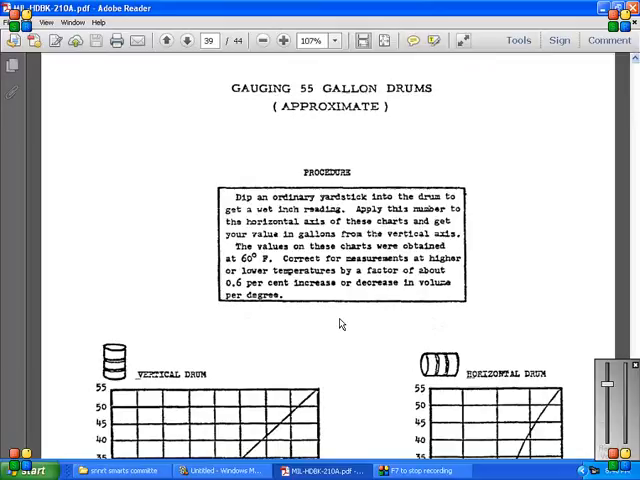
pyautogui.scroll(-3)
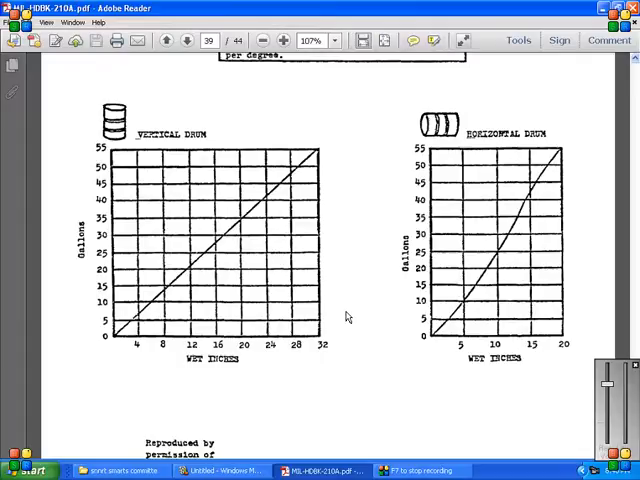
pyautogui.scroll(-3)
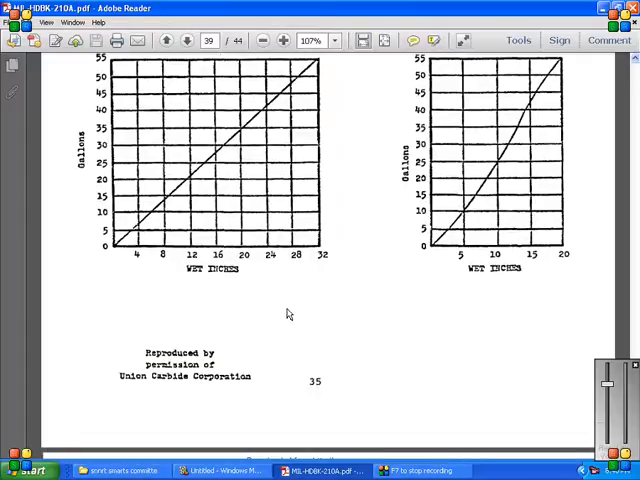
pyautogui.scroll(-3)
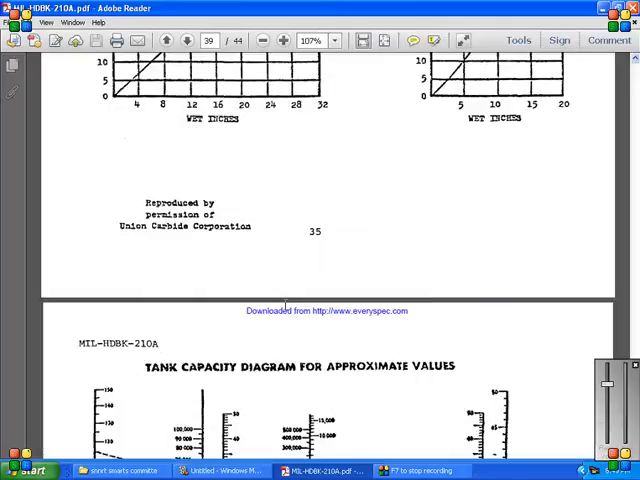
pyautogui.scroll(-3)
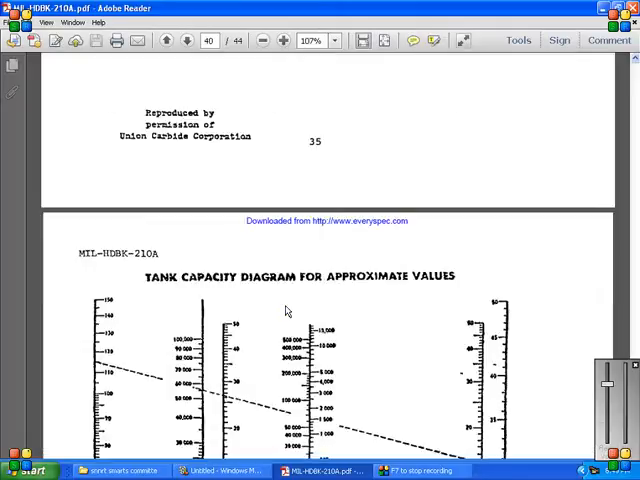
# - Scroll past the Tank Capacity Diagram to the custodians and preparing activity page
pyautogui.scroll(-3)
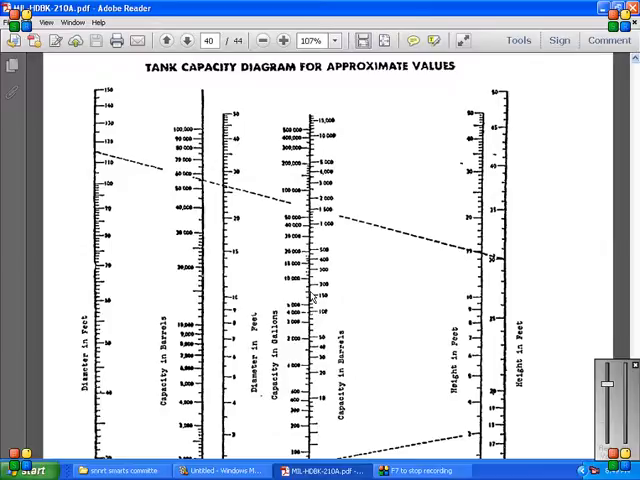
pyautogui.scroll(-3)
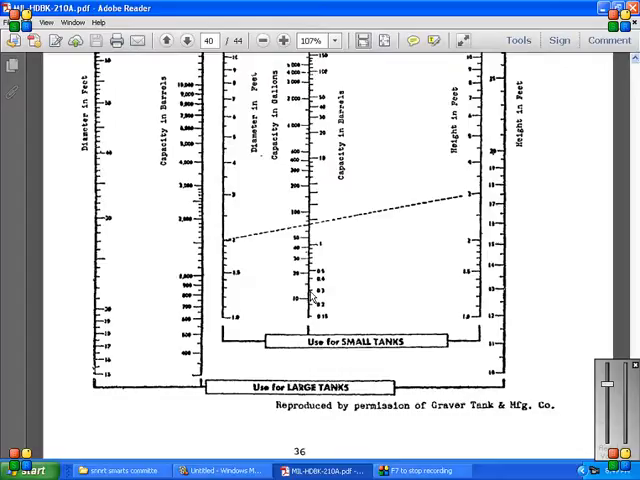
pyautogui.scroll(-3)
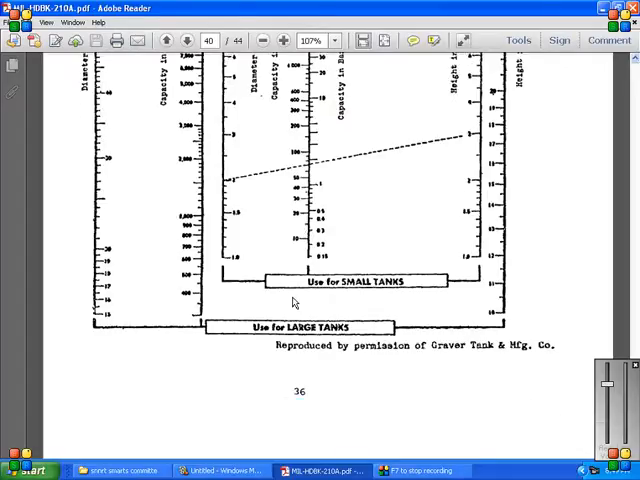
pyautogui.moveTo(285, 330)
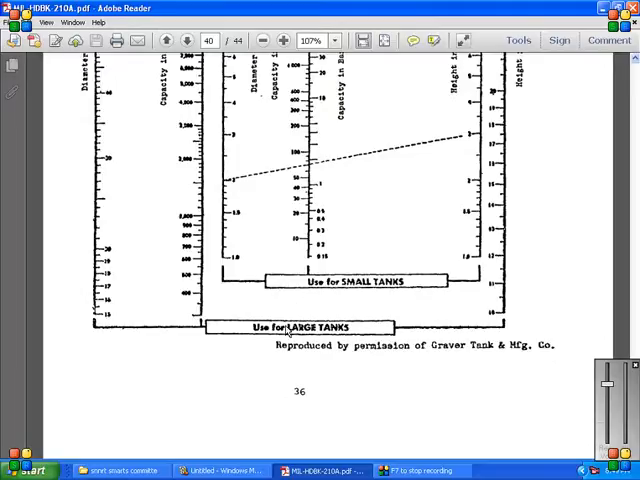
pyautogui.click(189, 40)
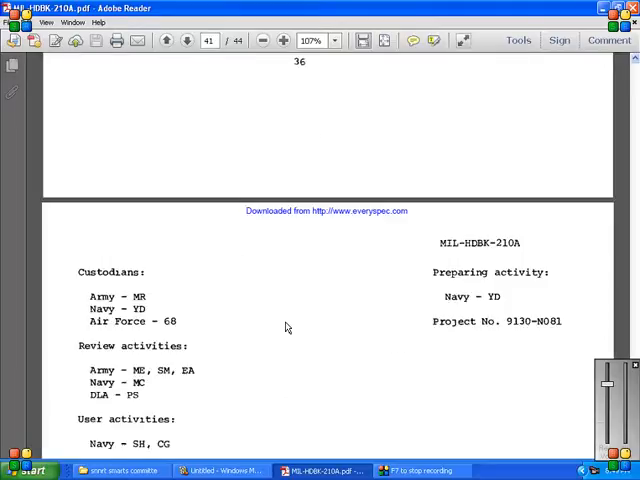
# - Scroll past the custodians page to the Naval Facilities Engineering Command mailer
pyautogui.scroll(-3)
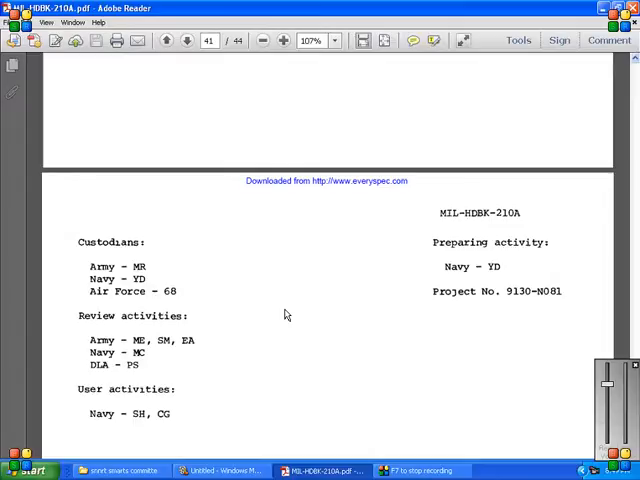
pyautogui.moveTo(220, 288)
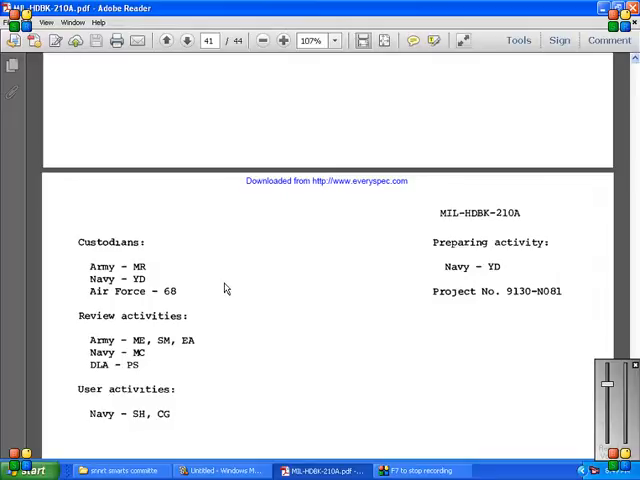
pyautogui.click(184, 41)
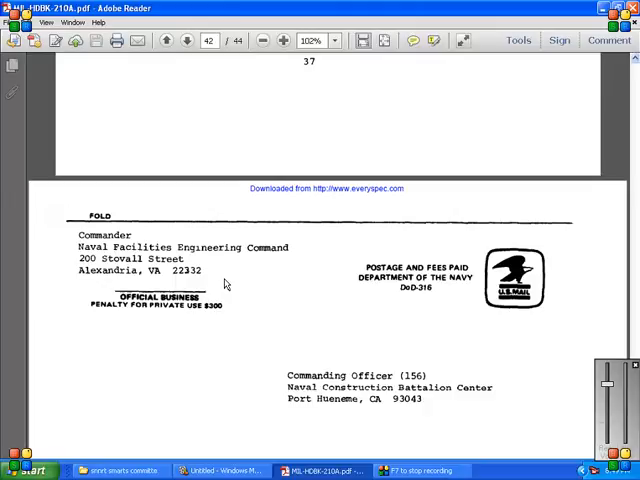
pyautogui.moveTo(308, 316)
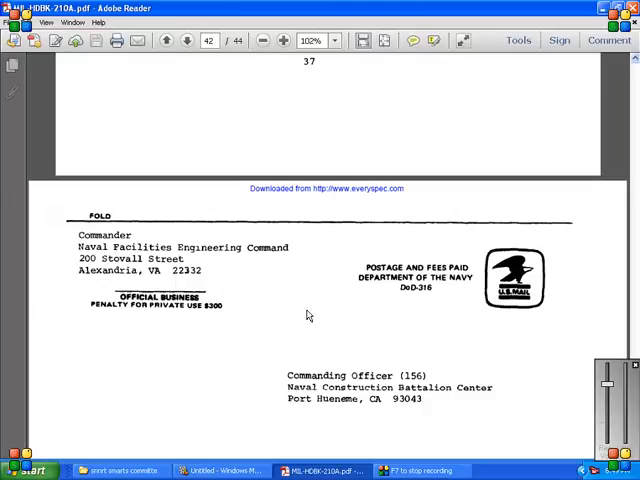
pyautogui.moveTo(303, 319)
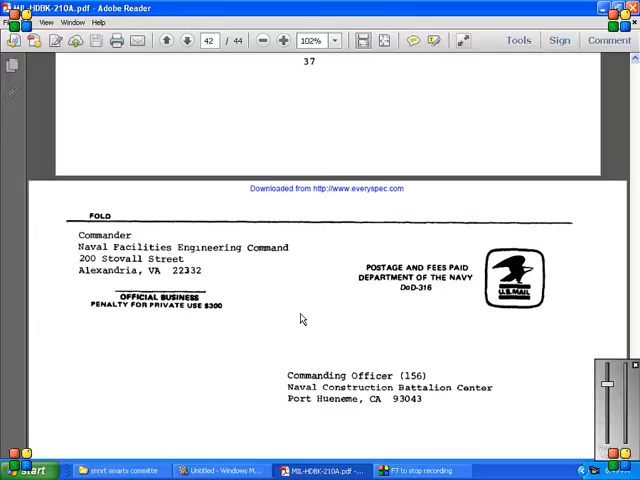